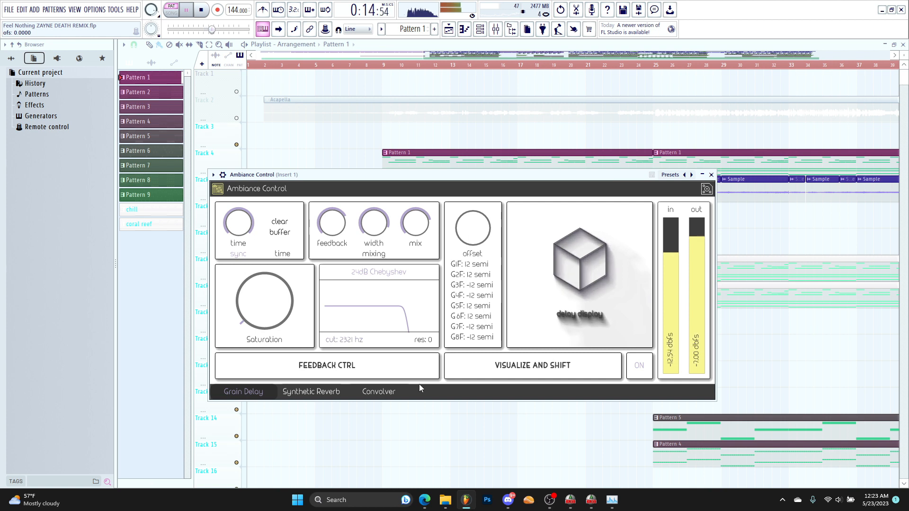
# Step: On Insert 1's reverb and convolver pages, adjust convolver pan, wet/dry balance and reverb source position
pyautogui.click(310, 391)
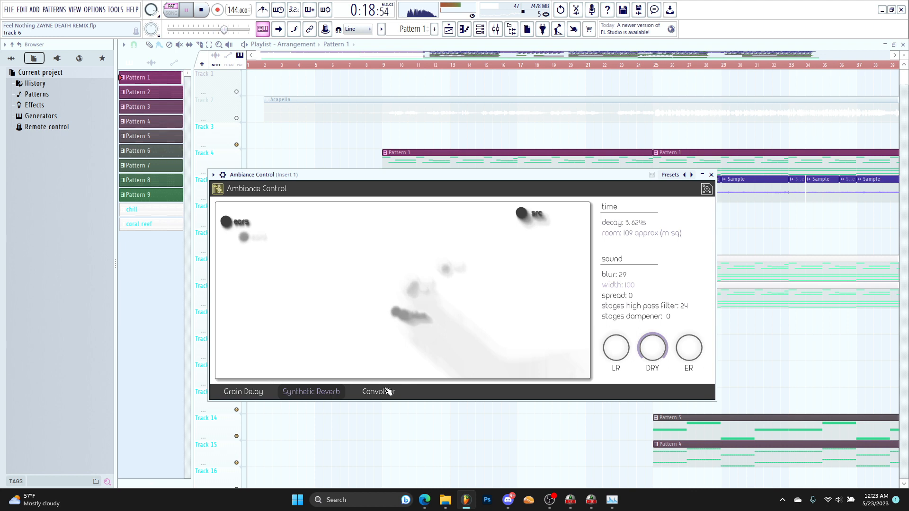
pyautogui.click(378, 391)
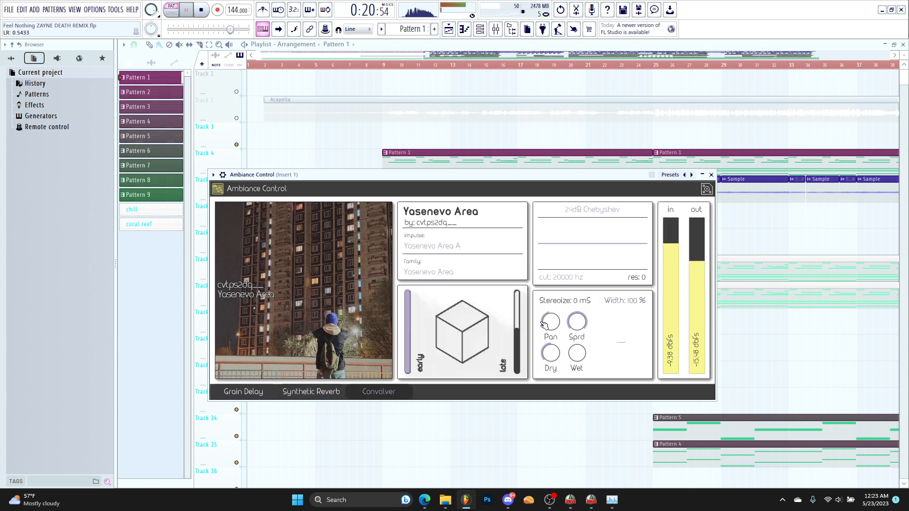
pyautogui.click(311, 392)
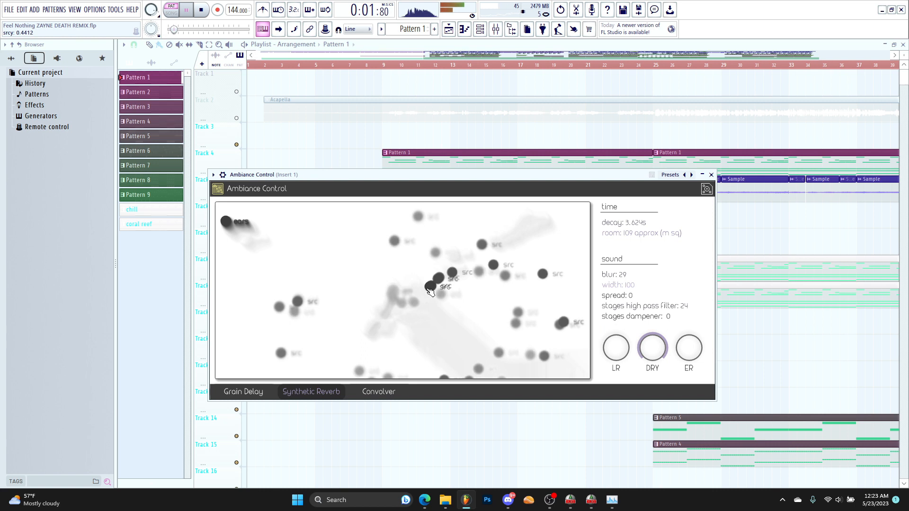
pyautogui.click(378, 391)
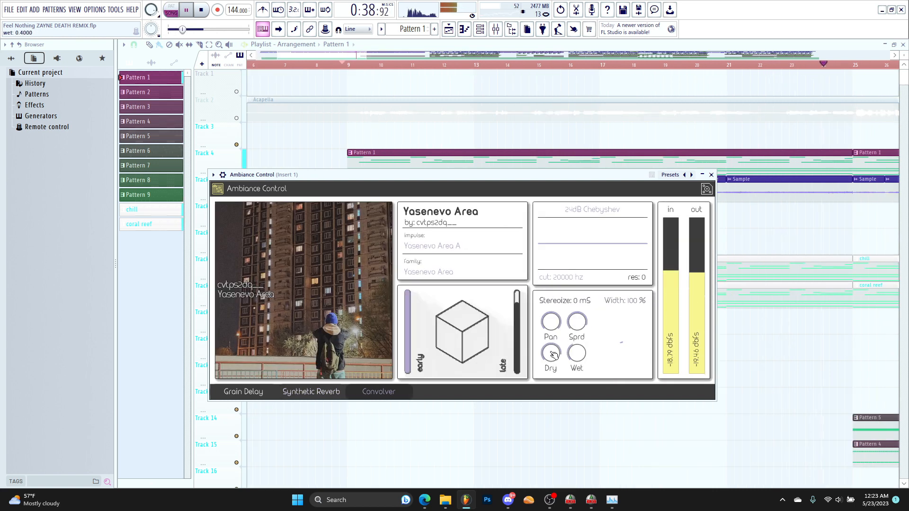
pyautogui.click(243, 391)
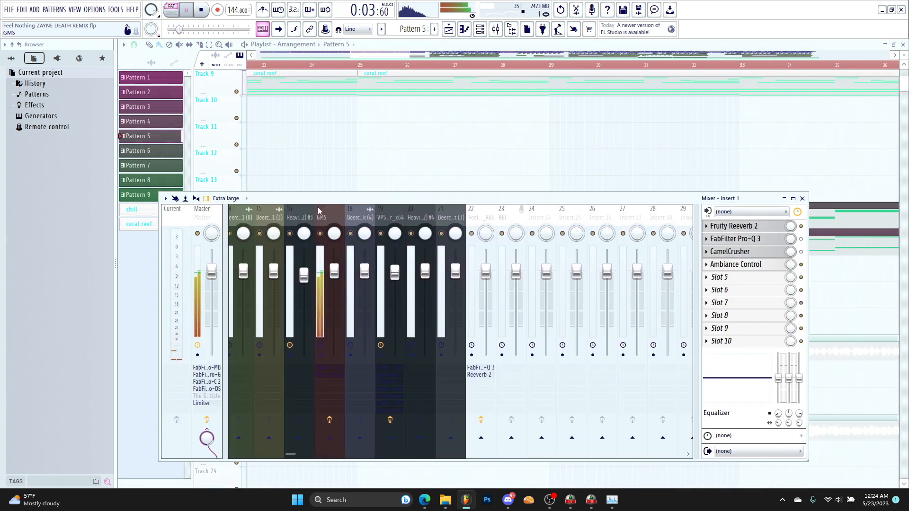
# Step: Select the GMS mixer insert and reposition its reverb sound source
pyautogui.click(720, 251)
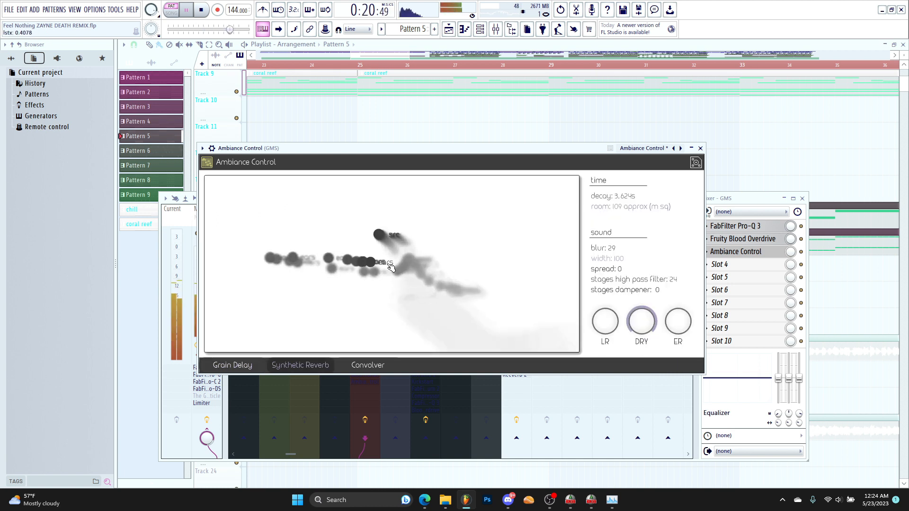
pyautogui.click(232, 364)
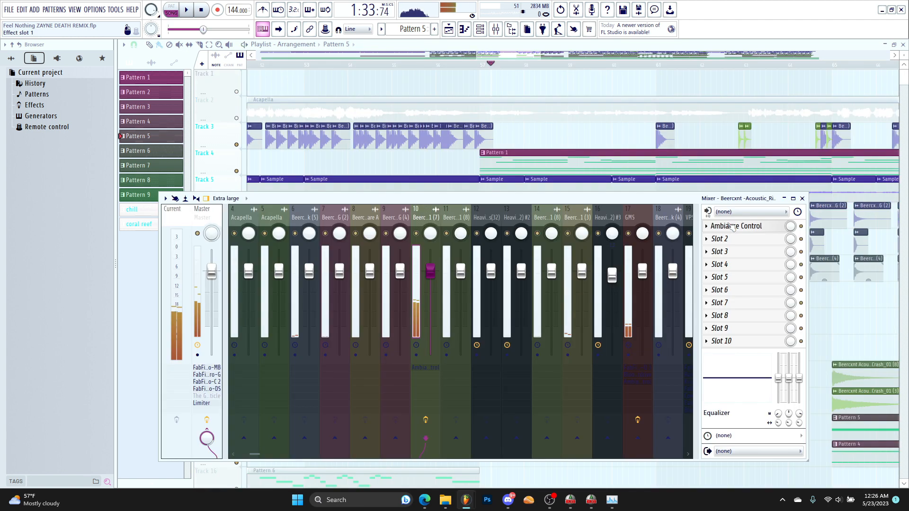
# Step: Open Insert 33's Ambiance Control on the Convolver page with the impulse Family list showing
pyautogui.click(737, 225)
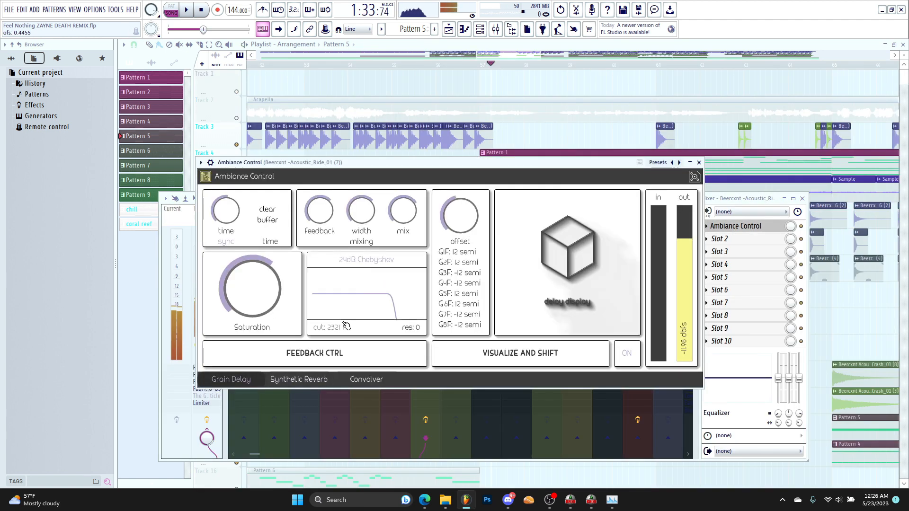
pyautogui.click(186, 10)
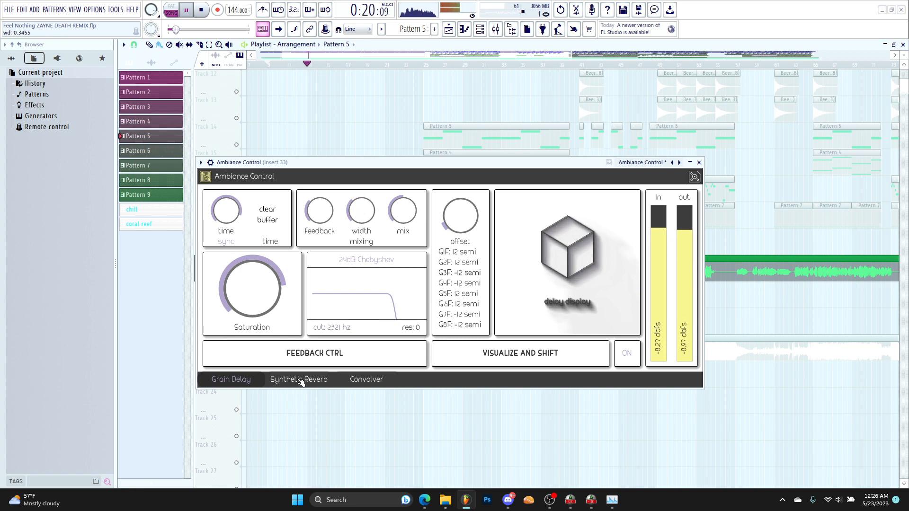
pyautogui.click(298, 379)
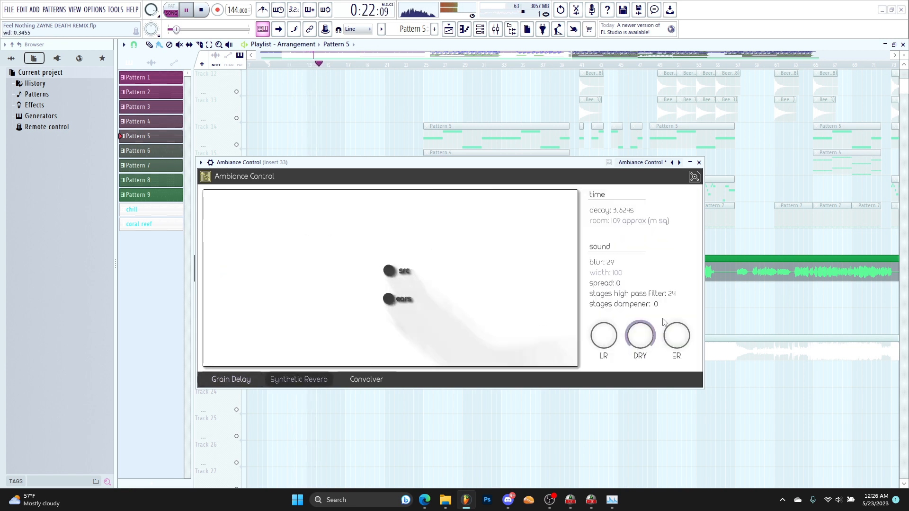
pyautogui.click(365, 379)
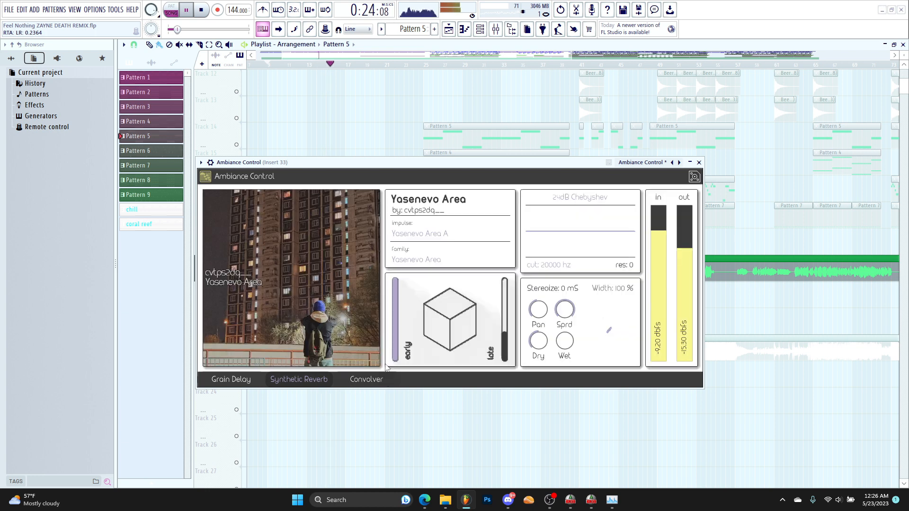
pyautogui.click(418, 233)
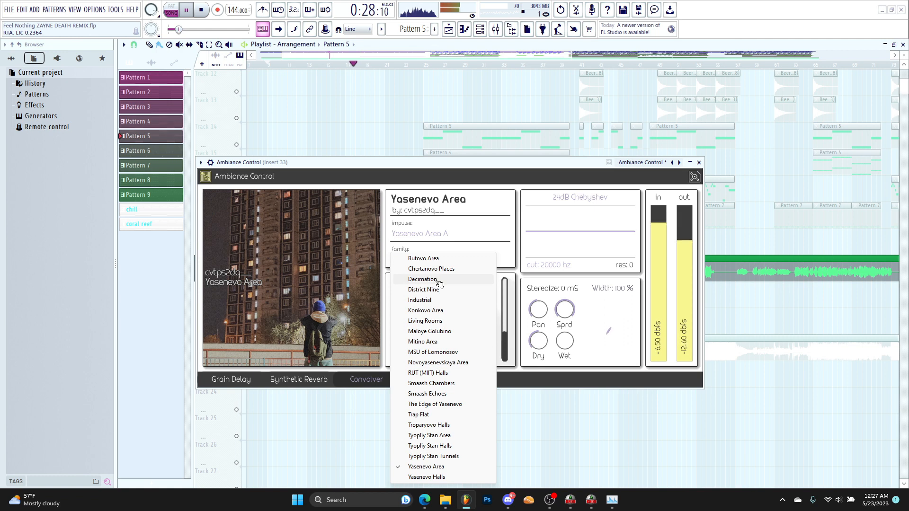
# Step: Load the Decimation family's A Dragon Inferno impulse, then close the plugin window
pyautogui.click(423, 279)
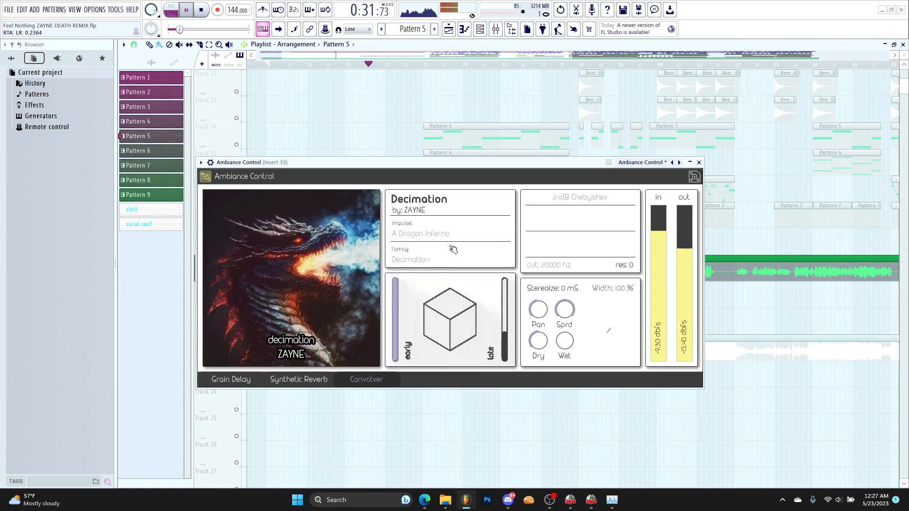
pyautogui.click(450, 233)
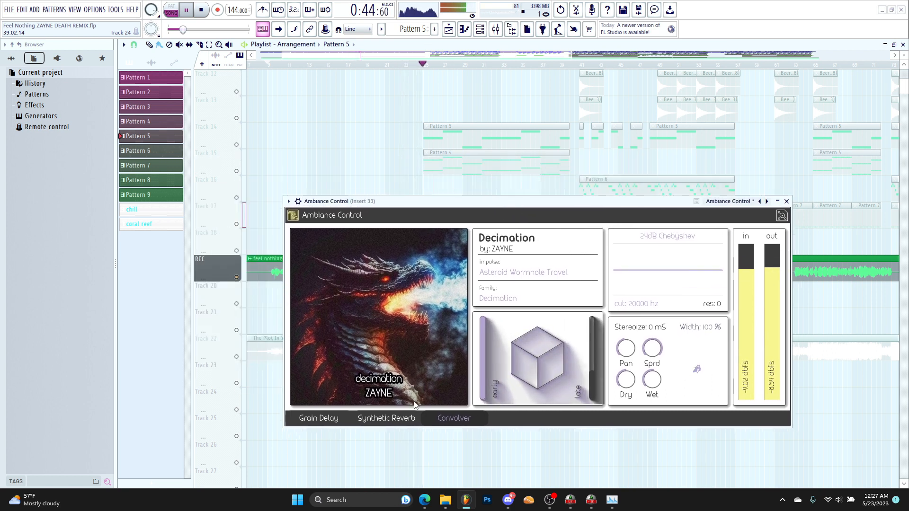
pyautogui.click(786, 200)
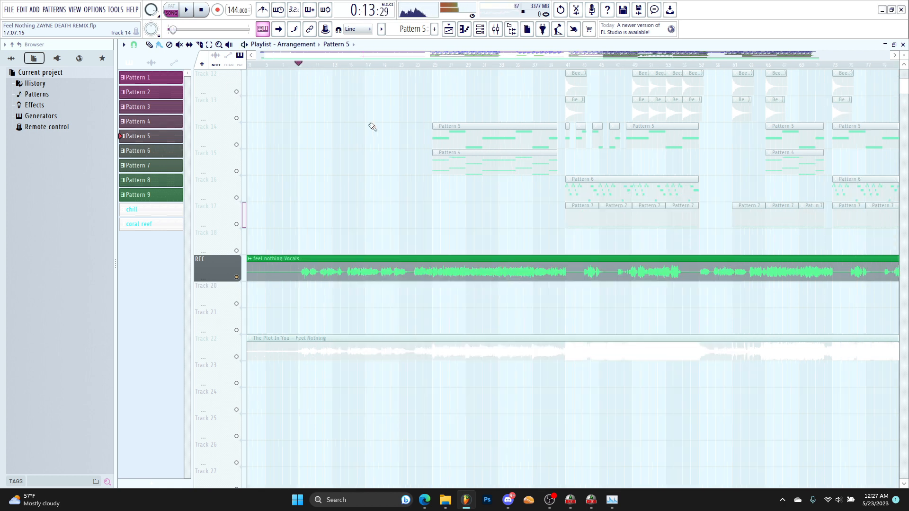
pyautogui.click(186, 10)
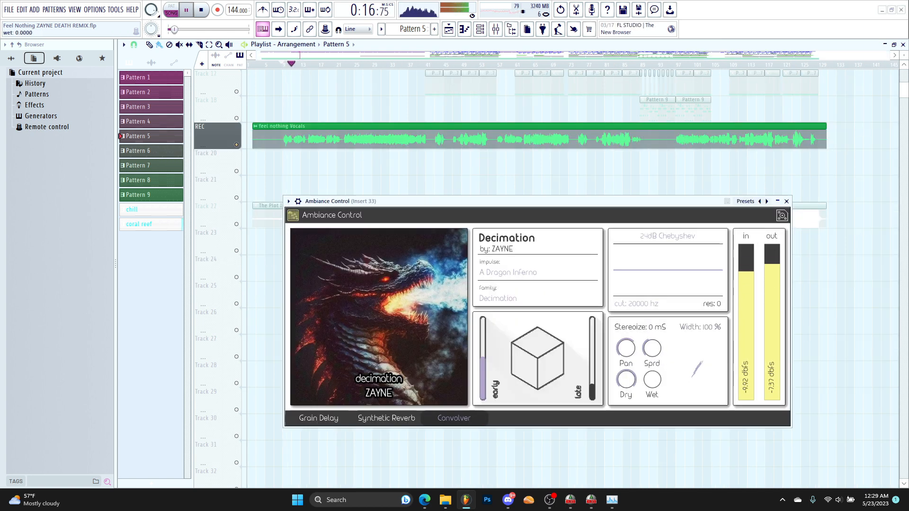
pyautogui.moveTo(651, 348)
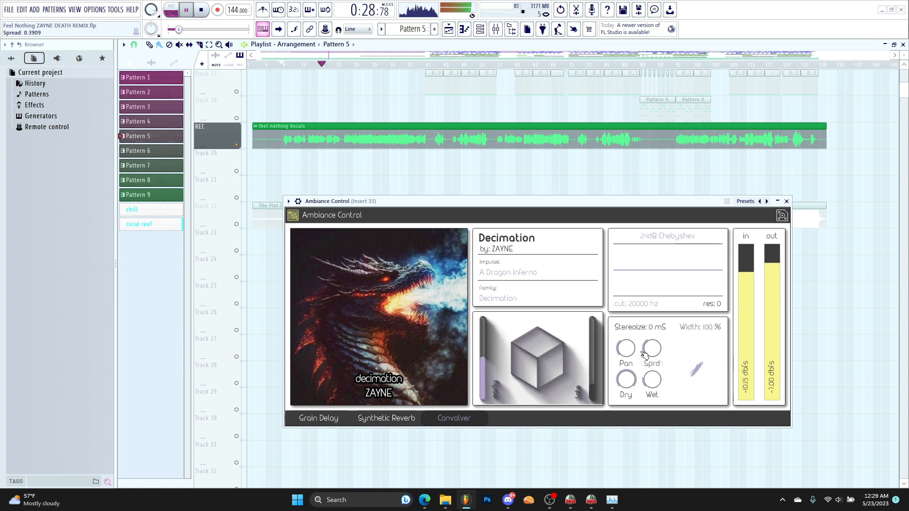
# Step: Widen convolver spread, lower grain delay mix, and raise synthetic reverb dry level
pyautogui.click(317, 418)
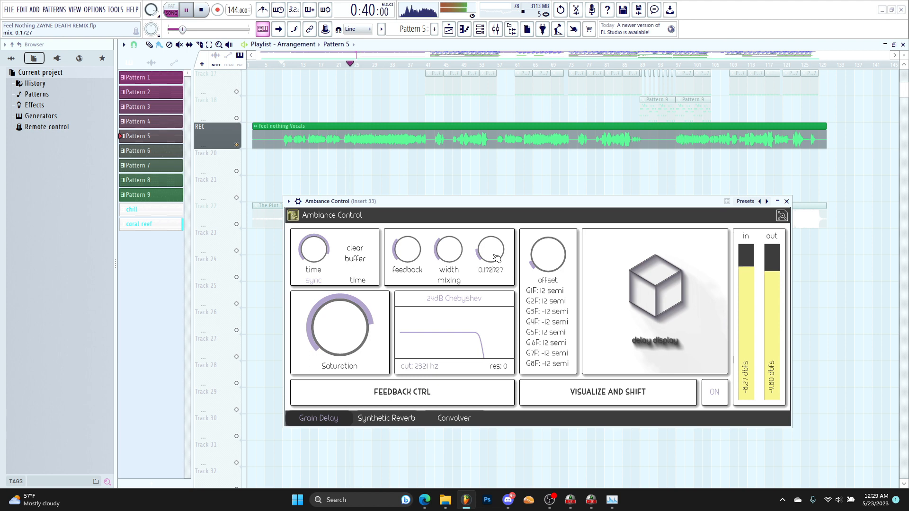
pyautogui.click(386, 418)
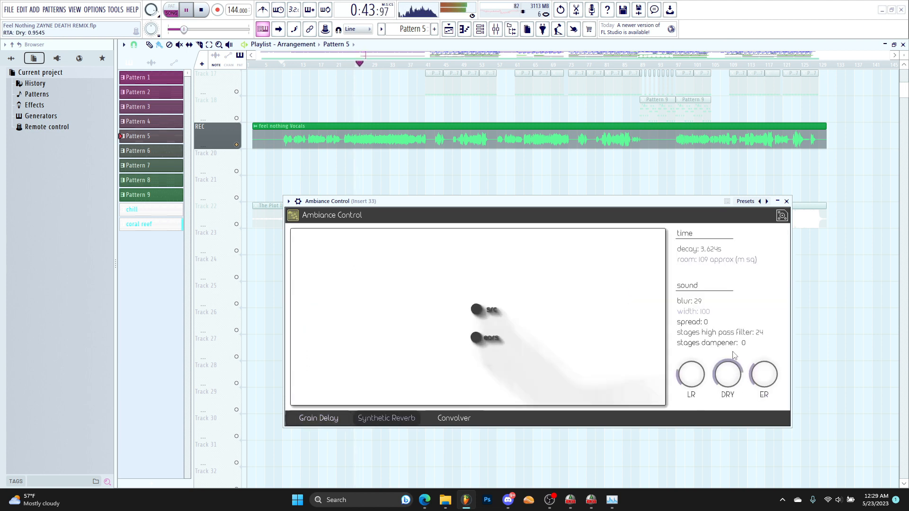
pyautogui.click(453, 418)
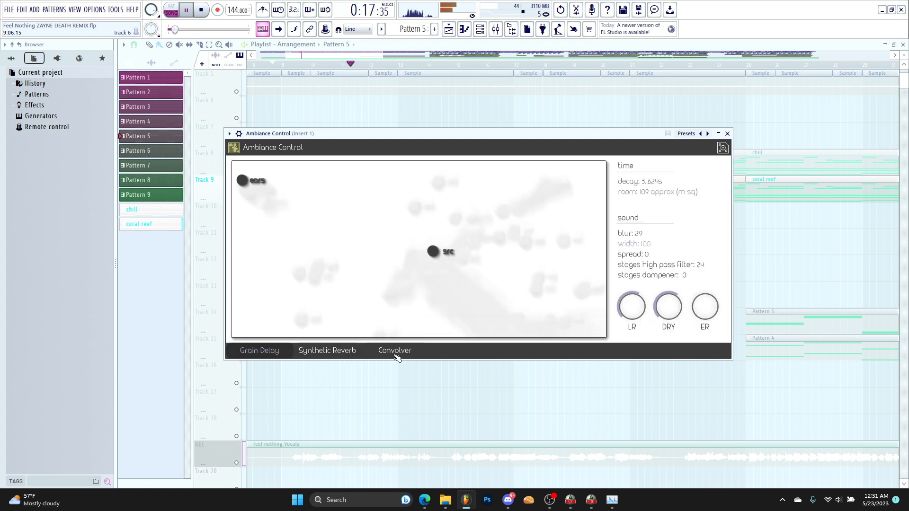
# Step: Adjust Insert 1's grain delay feedback and time across the effect pages, then close the plugin
pyautogui.click(258, 350)
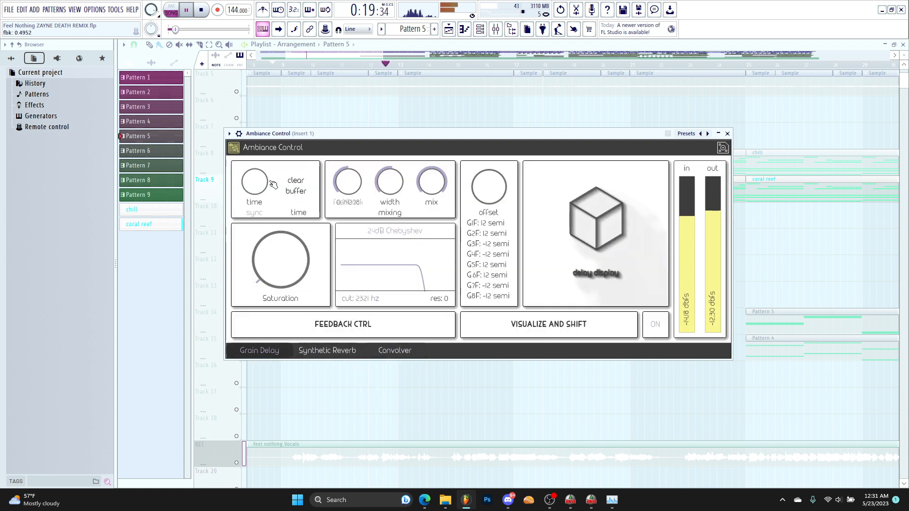
pyautogui.click(394, 351)
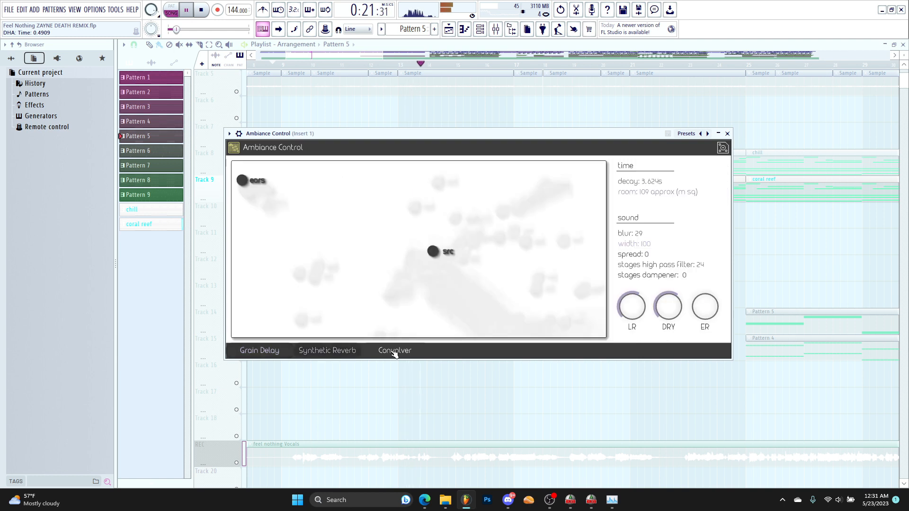
pyautogui.click(395, 350)
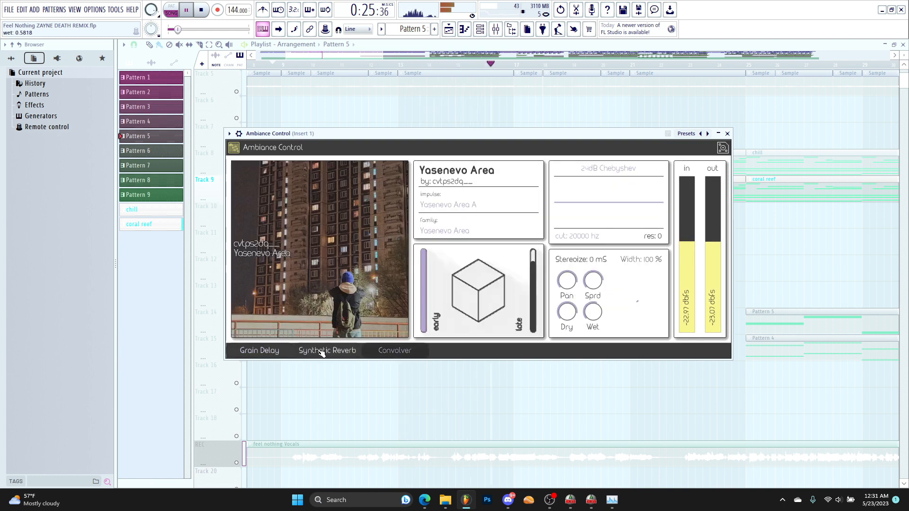
pyautogui.click(326, 350)
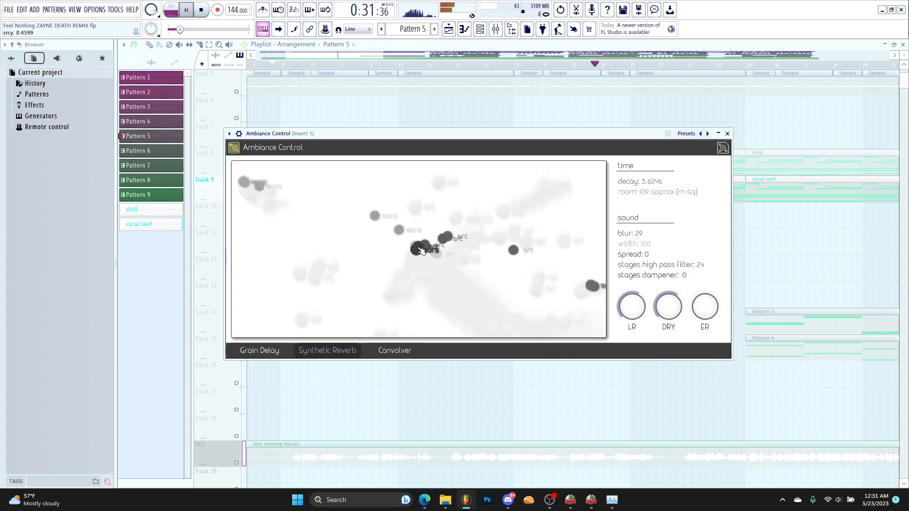
pyautogui.click(259, 350)
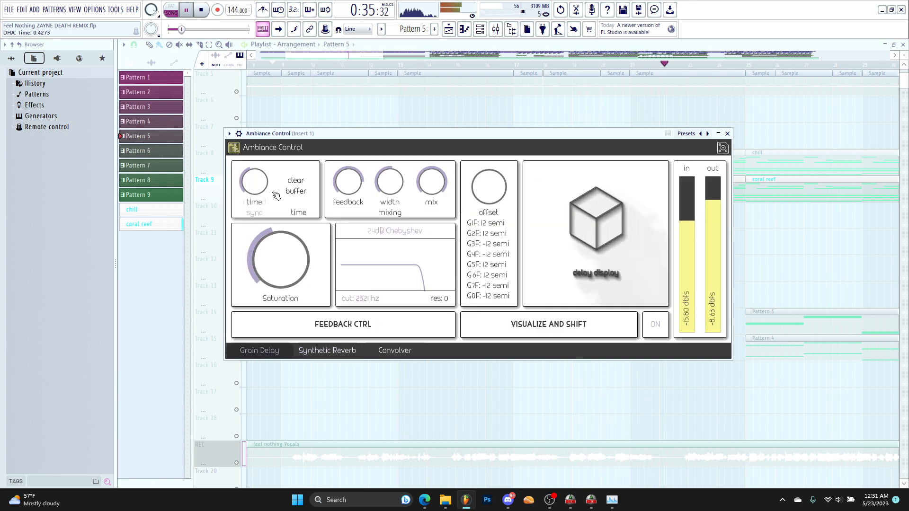
pyautogui.moveTo(389, 181); pyautogui.dragTo(389, 174)
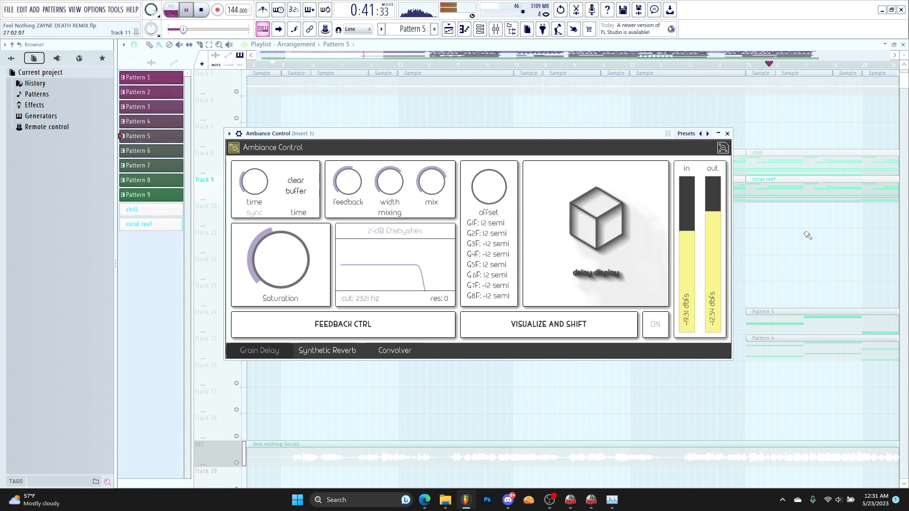
pyautogui.click(653, 325)
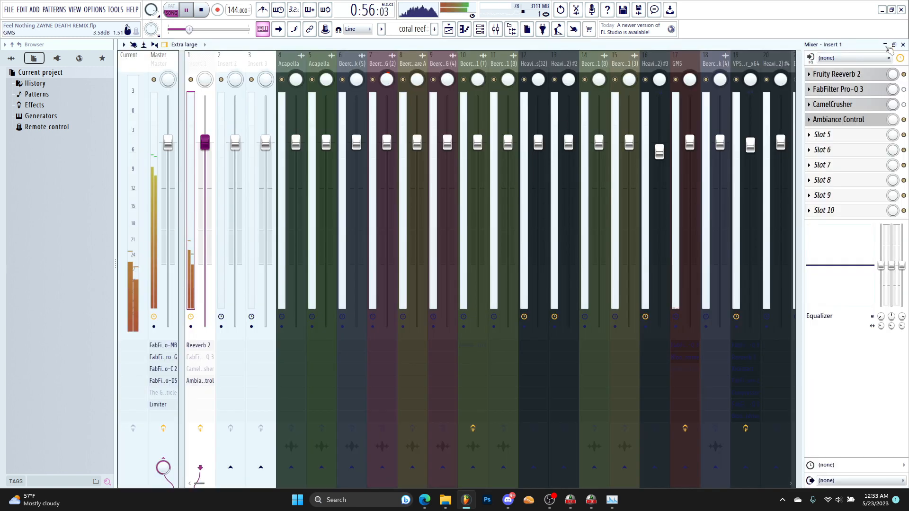
# Step: Lower Insert 1's saturation and feedback, revisit reverb and convolver pages, then close the window
pyautogui.click(837, 118)
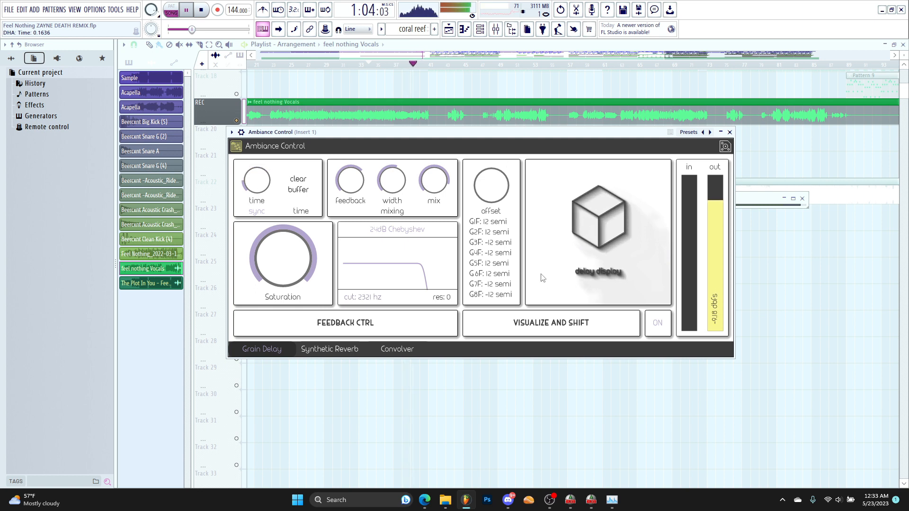
pyautogui.click(329, 349)
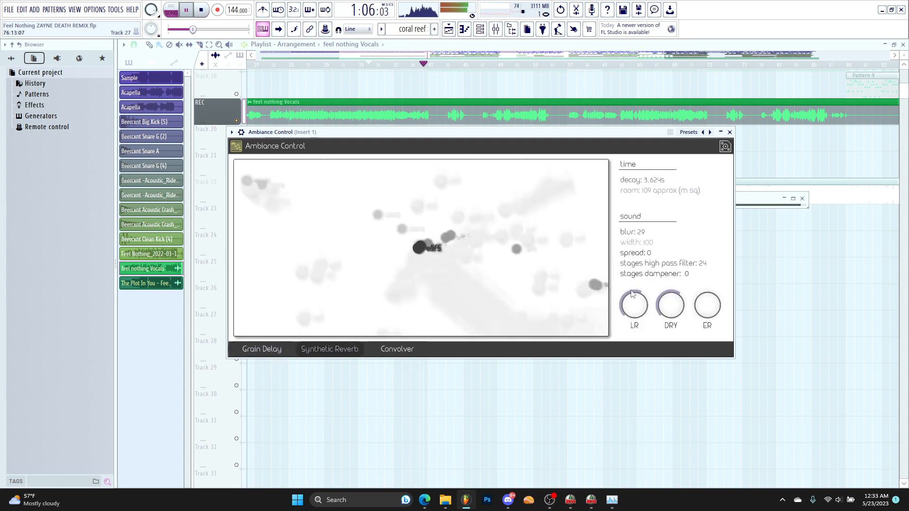
pyautogui.click(397, 349)
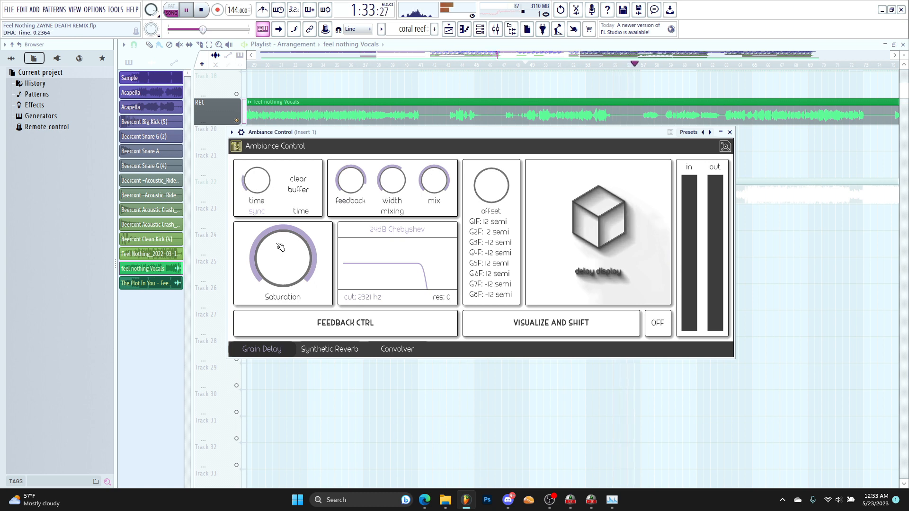
pyautogui.click(329, 349)
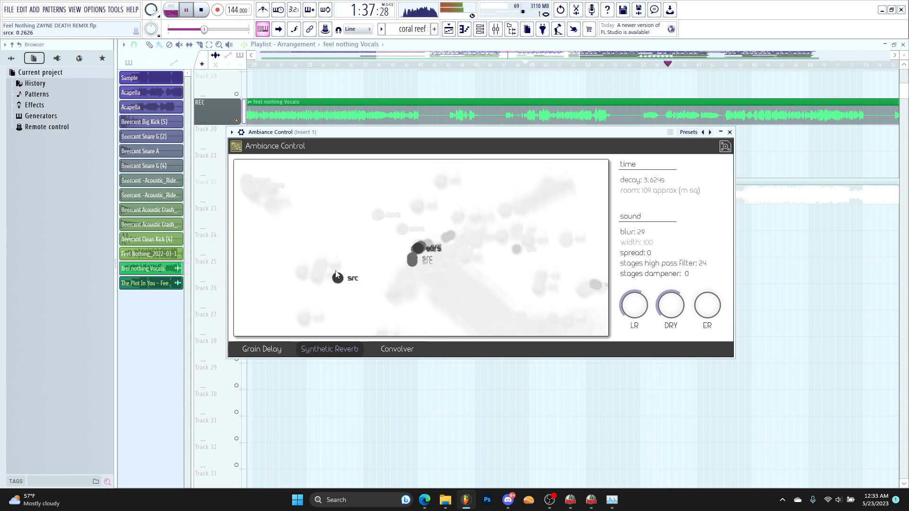
pyautogui.click(397, 349)
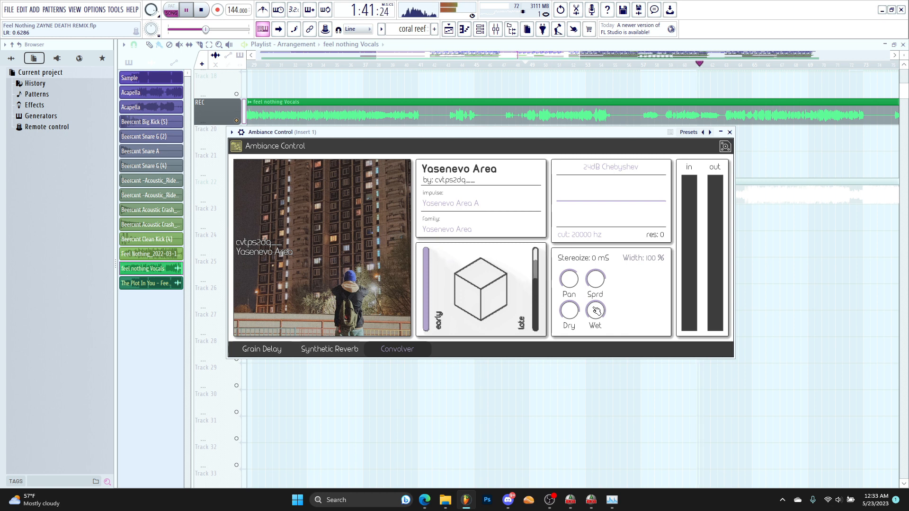
pyautogui.click(262, 349)
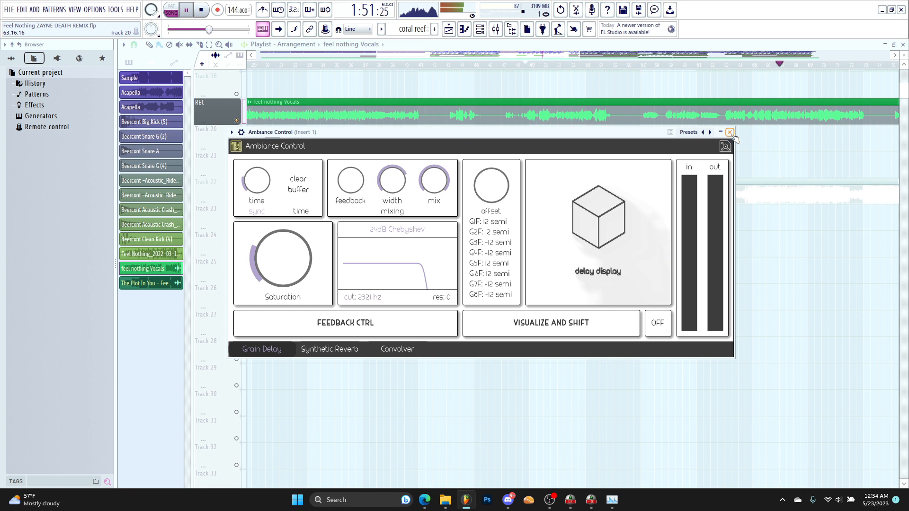
pyautogui.click(729, 132)
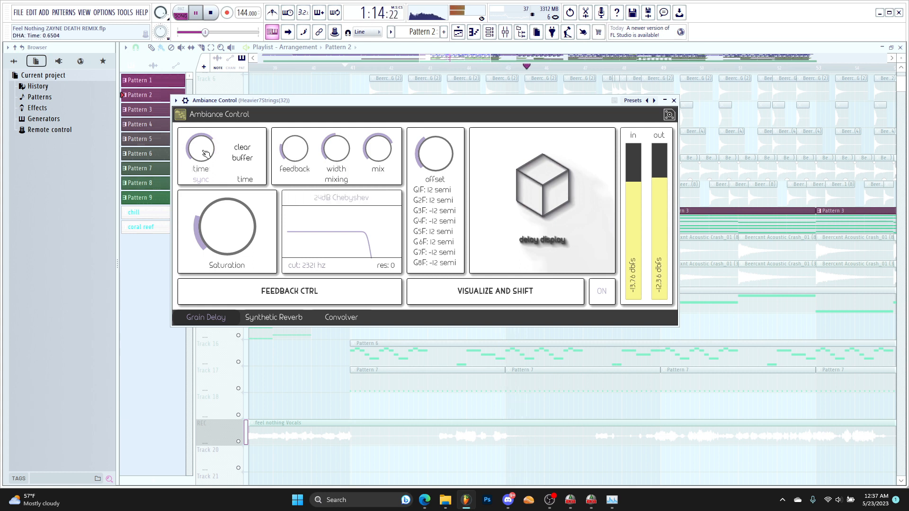
# Step: Set the Heavier7Strings(32) grain delay time and reposition a reverb listener point
pyautogui.click(273, 317)
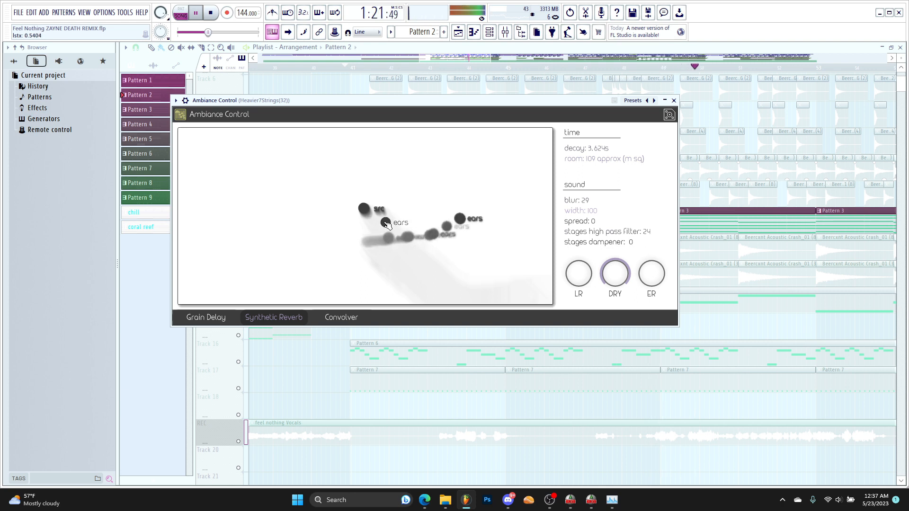
pyautogui.click(673, 100)
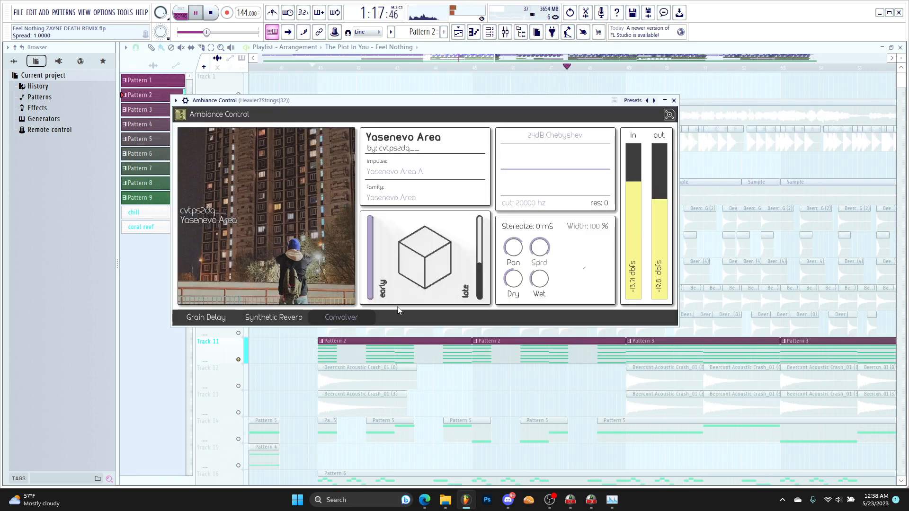
pyautogui.click(273, 317)
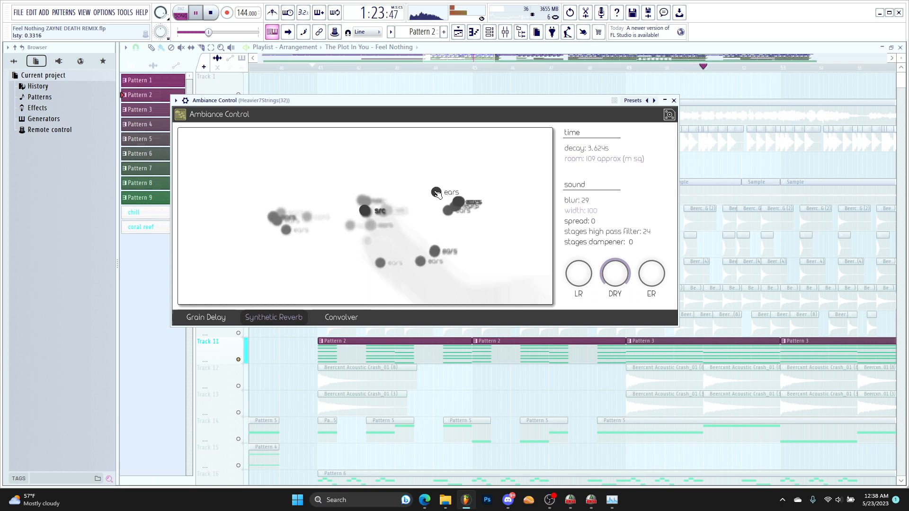
pyautogui.click(653, 100)
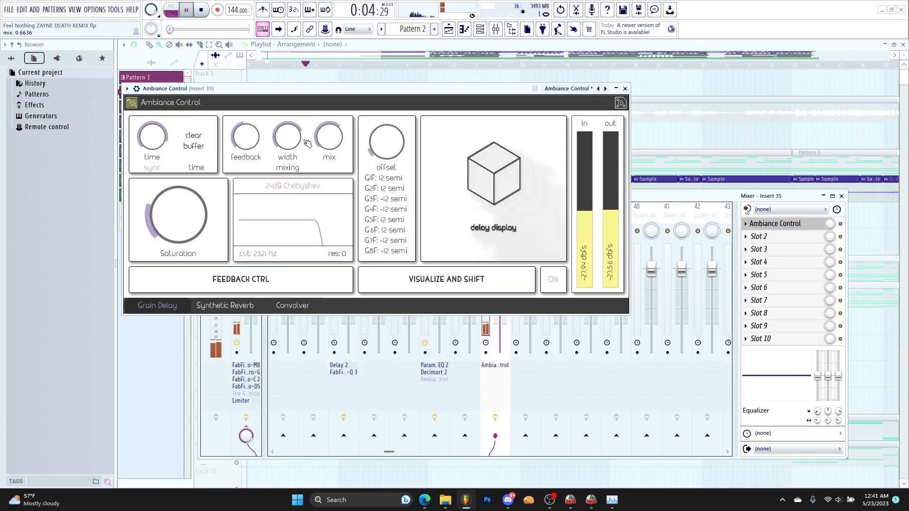
pyautogui.moveTo(297, 139)
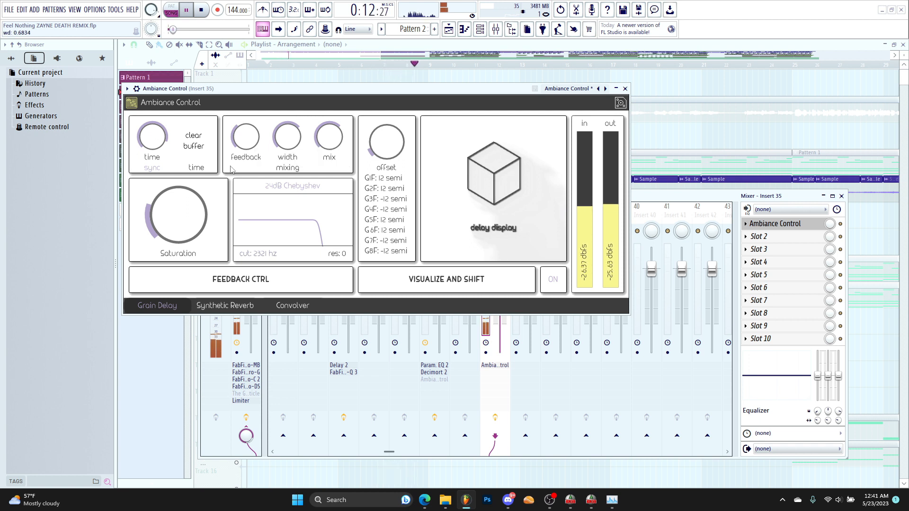
# Step: Adjust Insert 35's grain delay, drag the reverb source upward, and show the Yasenevo Area convolver
pyautogui.moveTo(153, 140); pyautogui.dragTo(153, 133)
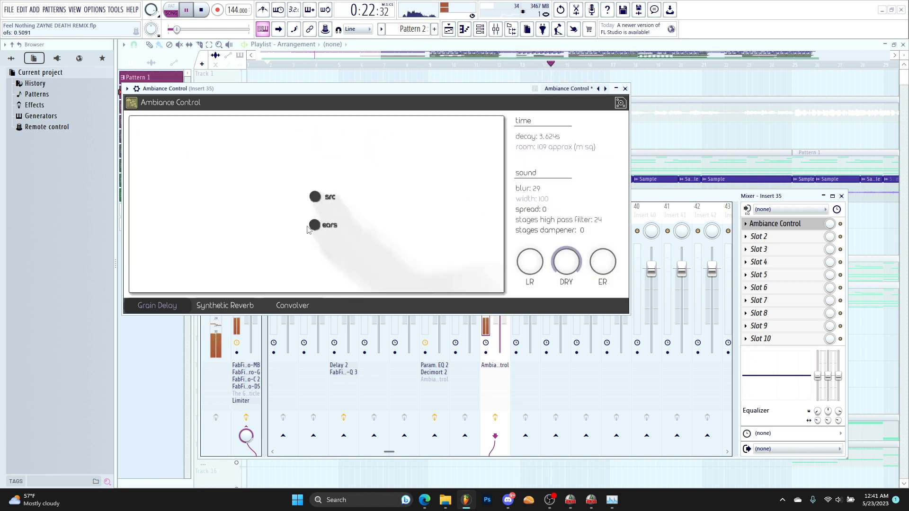
pyautogui.moveTo(315, 197); pyautogui.dragTo(380, 163)
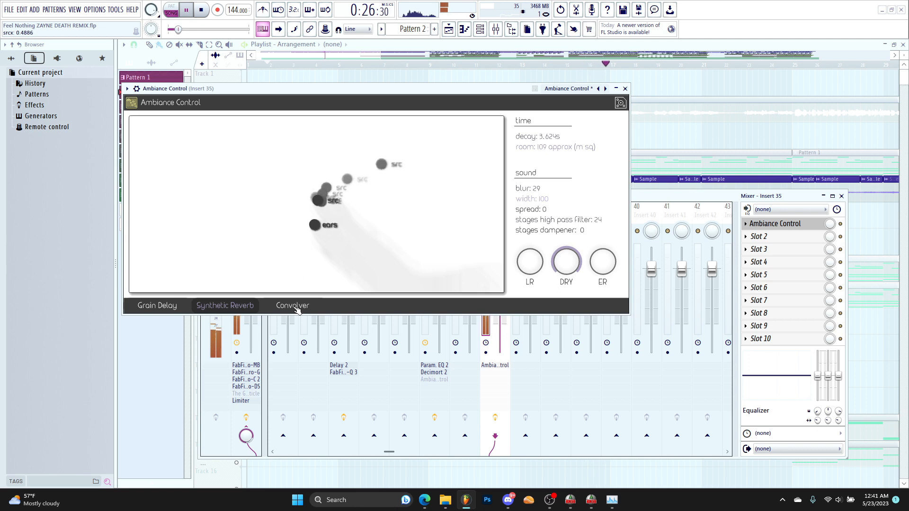
pyautogui.click(293, 305)
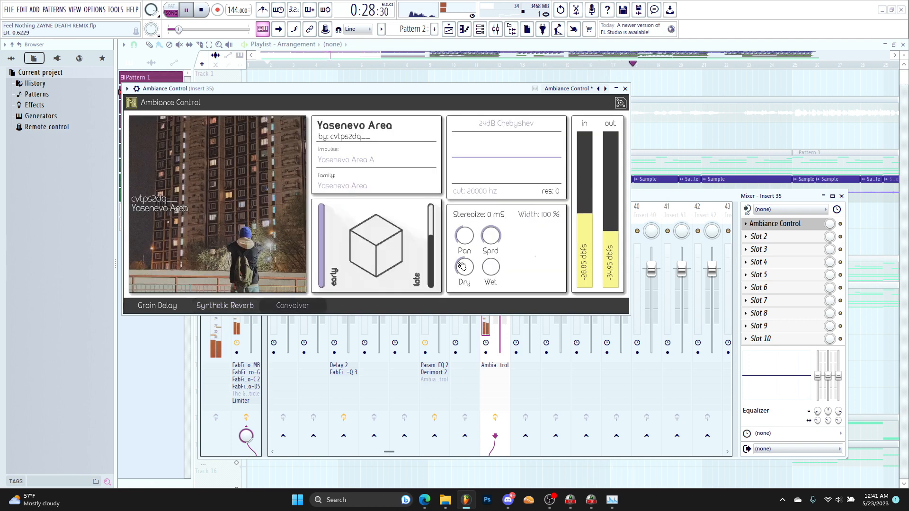